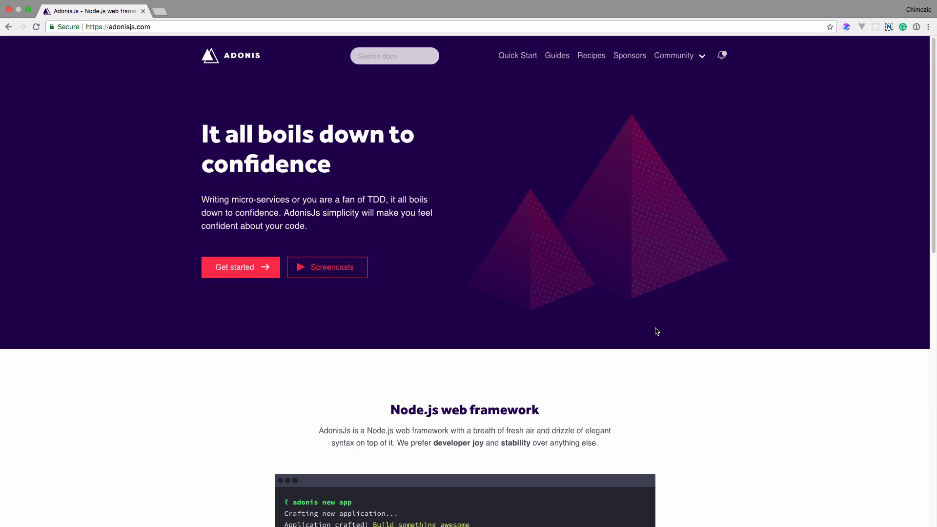
mouse_move(665, 292)
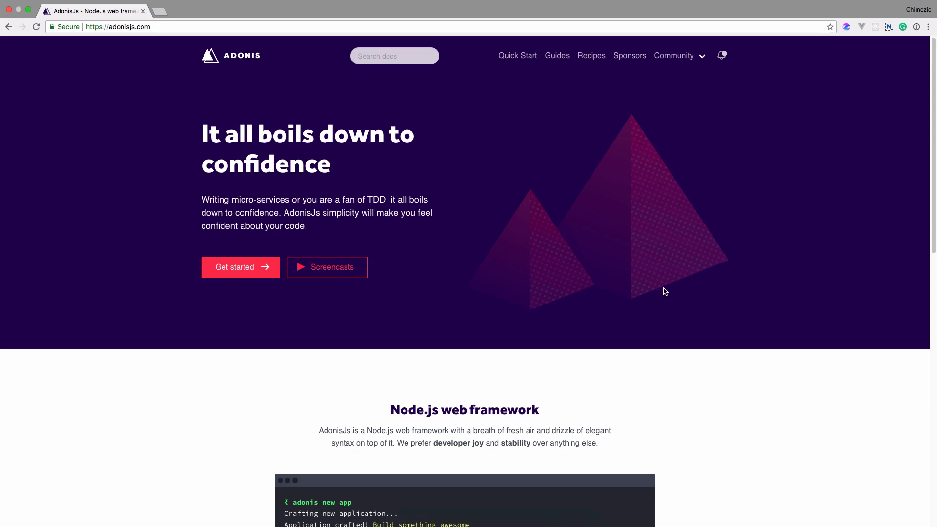